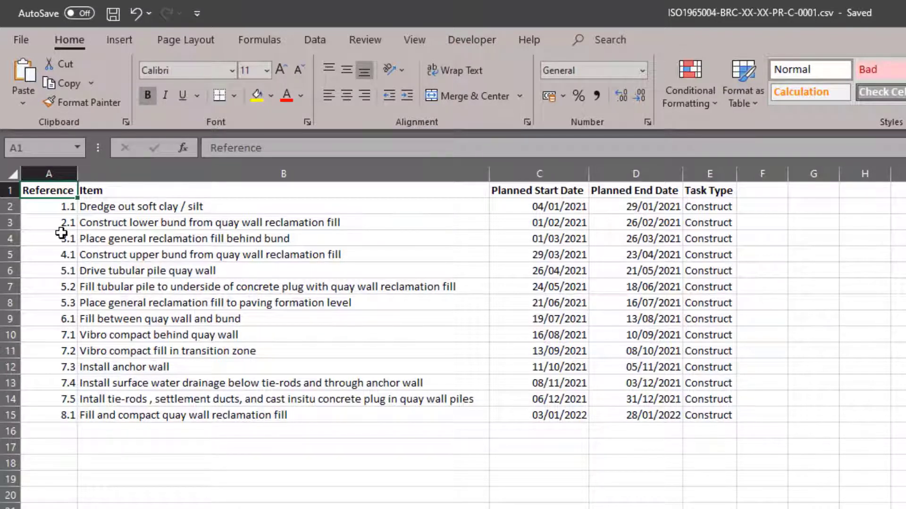
Review the schedule's Reference, Item, Planned Start Date and Planned End Date columns
{"action": "left_click", "coordinate": [49, 174]}
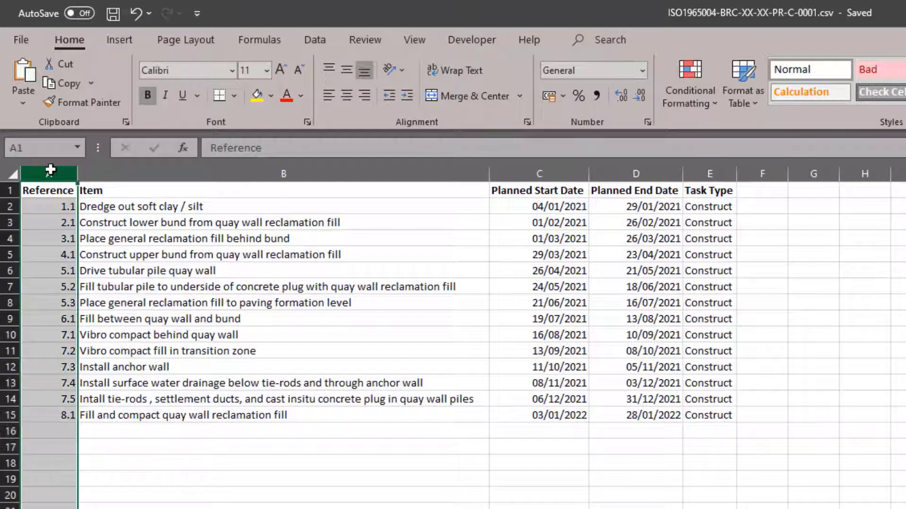
{"action": "left_click", "coordinate": [283, 174]}
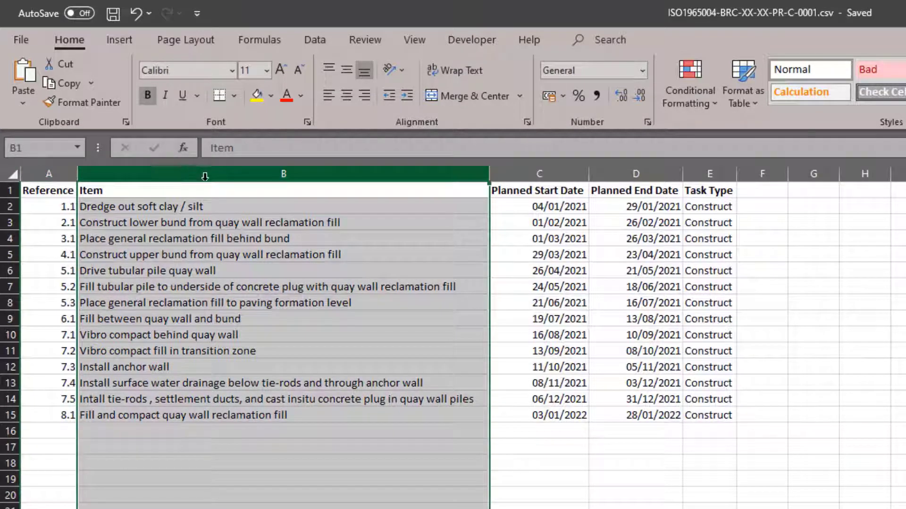
{"action": "left_click", "coordinate": [539, 174]}
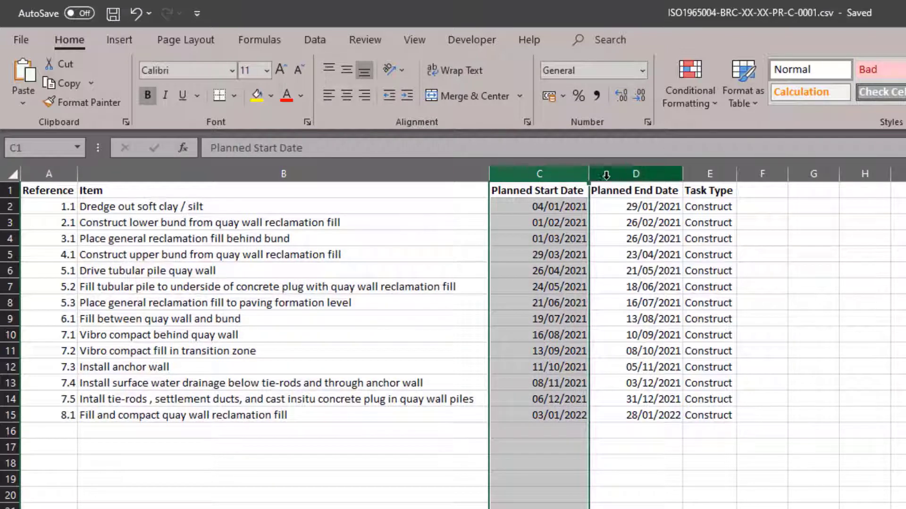
{"action": "left_click", "coordinate": [635, 174]}
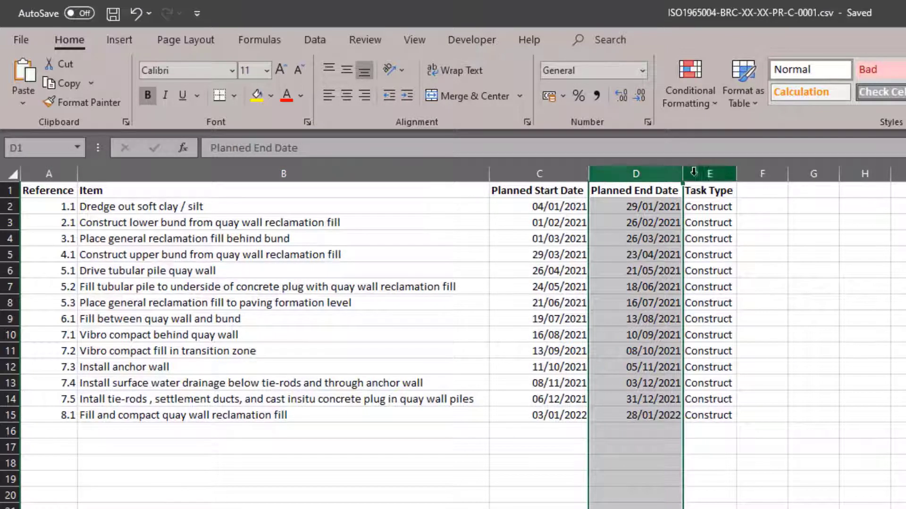
{"action": "left_click", "coordinate": [708, 173]}
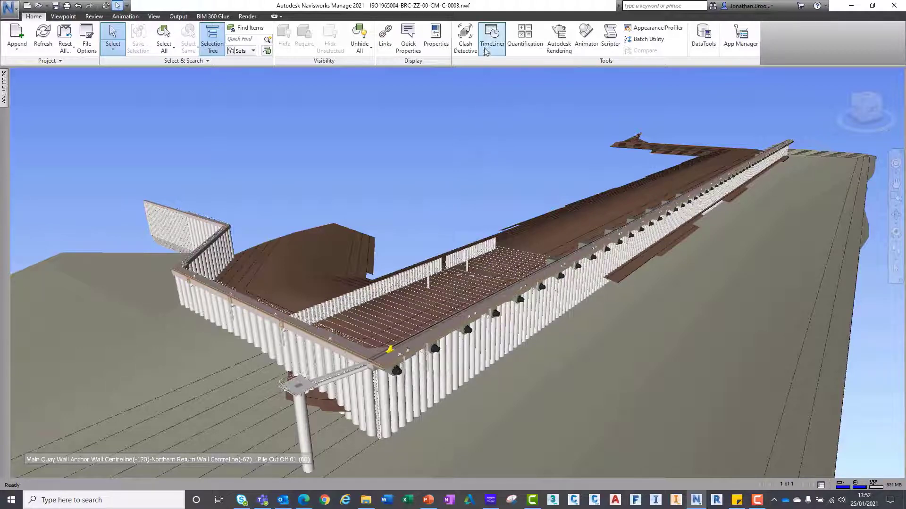
Show the empty TimeLiner window from the Home ribbon's Tools panel
{"action": "left_click", "coordinate": [491, 36]}
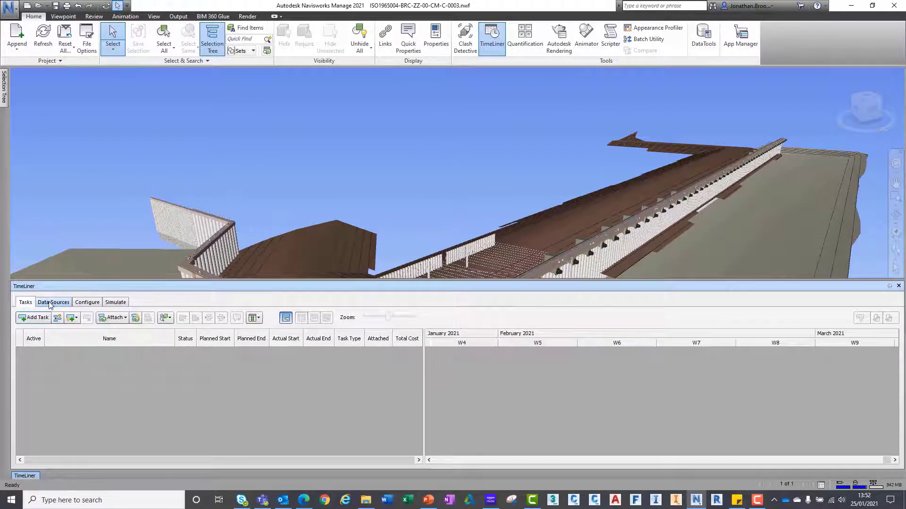
Add a CSV Import data source from the Data Sources page, reaching the file browser
{"action": "left_click", "coordinate": [53, 301]}
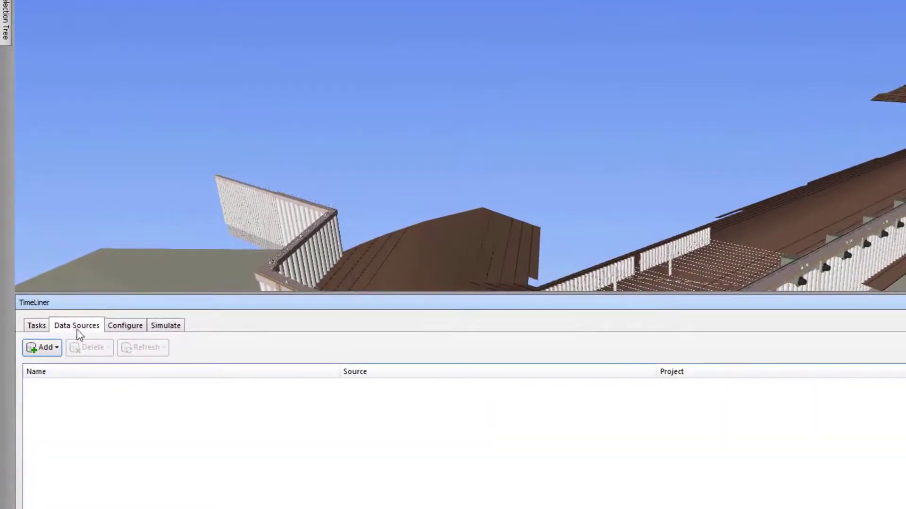
{"action": "left_click", "coordinate": [42, 347]}
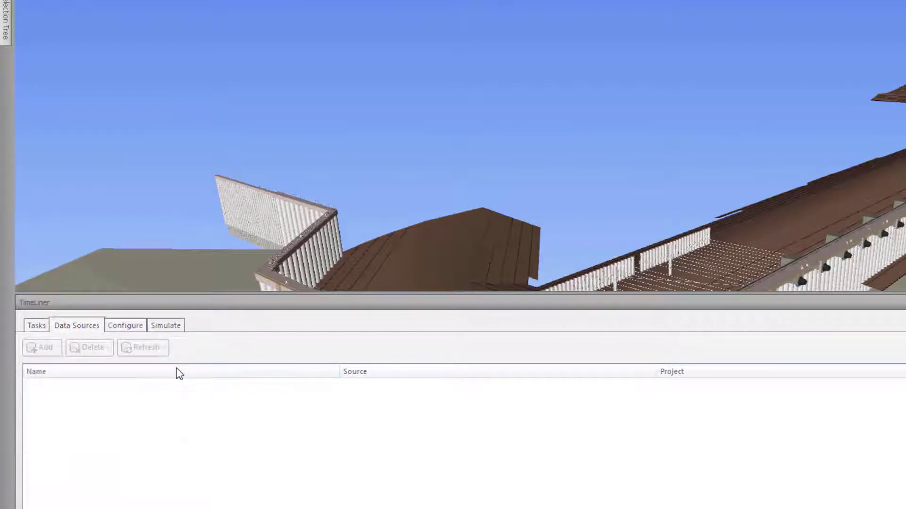
{"action": "left_click", "coordinate": [41, 347]}
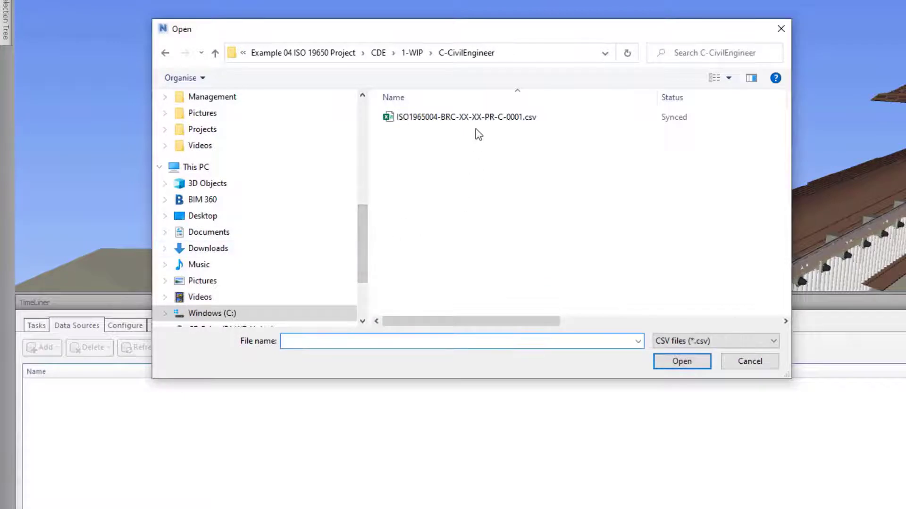
Load the ISO1965004 schedule CSV from the C-CivilEngineer folder into the Field Selector
{"action": "left_click", "coordinate": [464, 117]}
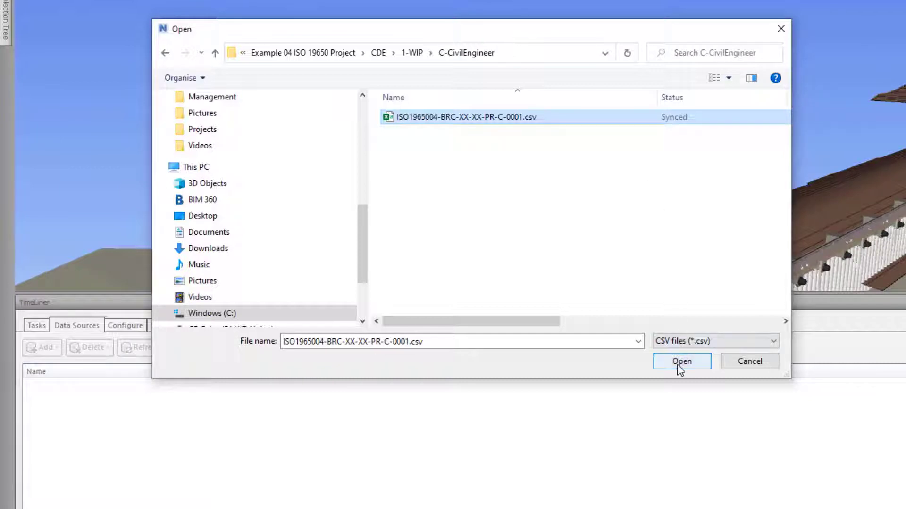
{"action": "left_click", "coordinate": [682, 361]}
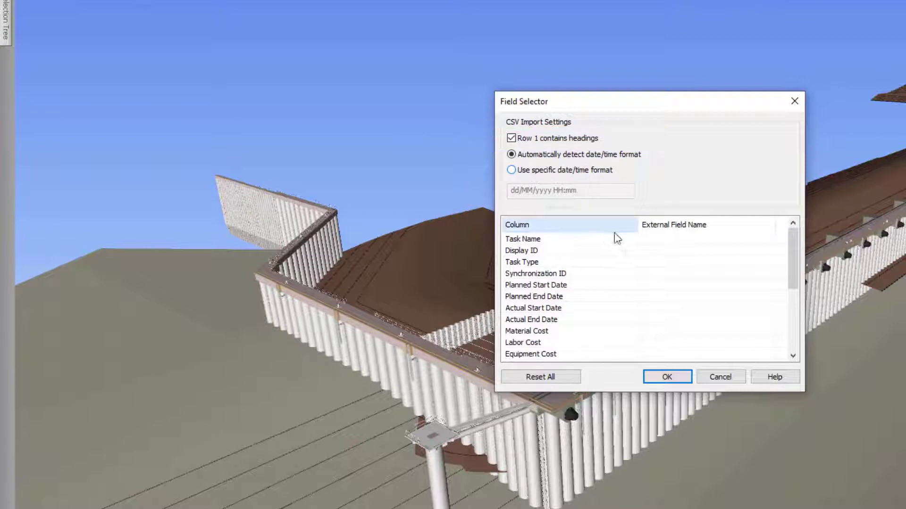
Map Task Name to Item, Display ID and Sync ID to Reference, Task Type to Task Type
{"action": "left_click", "coordinate": [706, 241]}
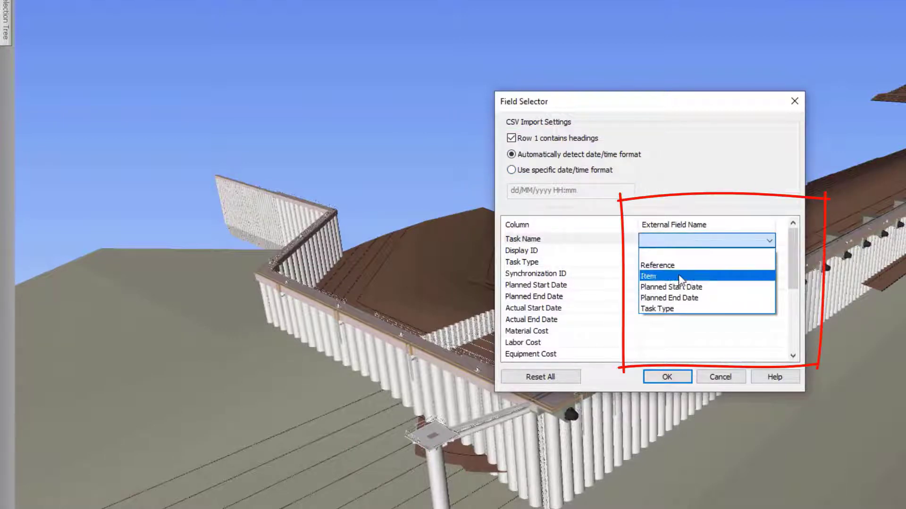
{"action": "left_click", "coordinate": [649, 275]}
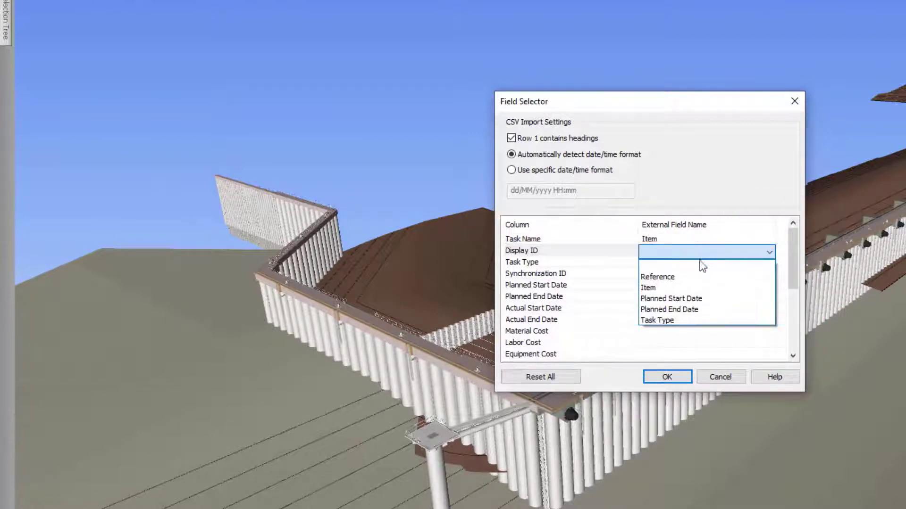
{"action": "left_click", "coordinate": [657, 277]}
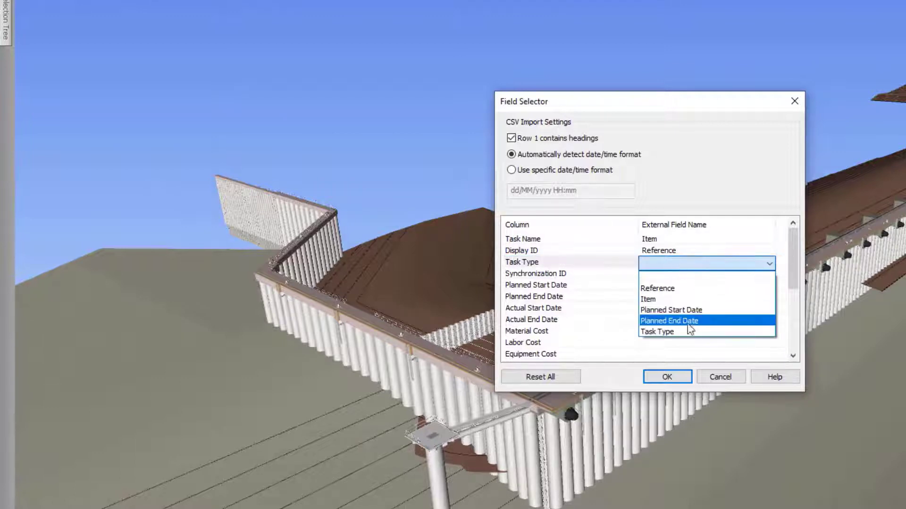
{"action": "left_click", "coordinate": [657, 332]}
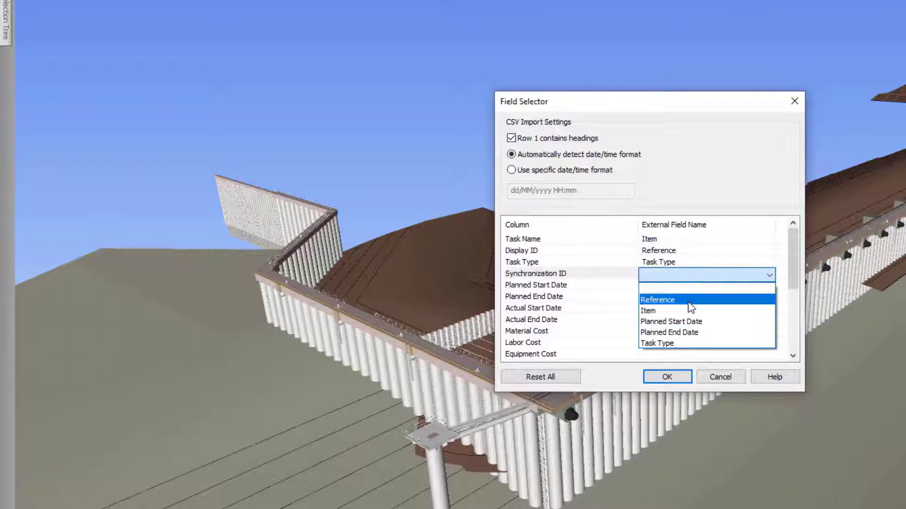
{"action": "left_click", "coordinate": [657, 300]}
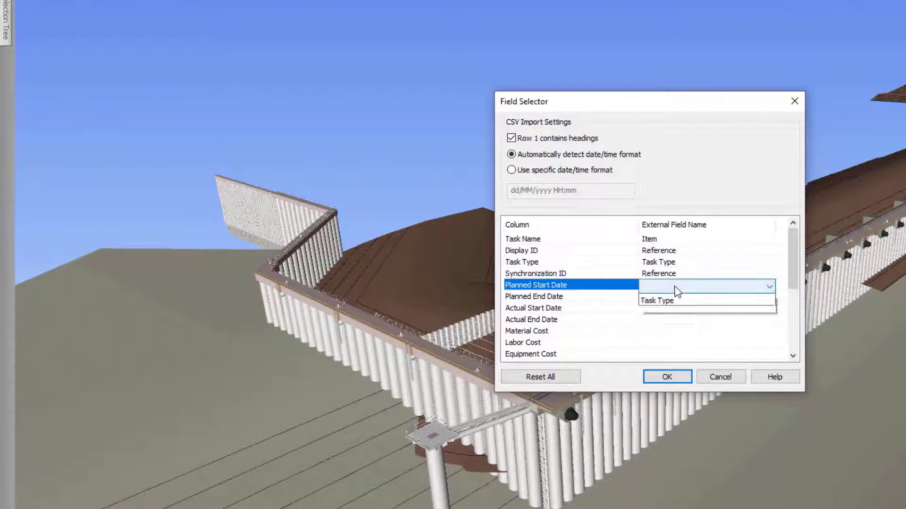
Map planned start and end to the Planned Start/End Date columns and confirm the mapping
{"action": "left_click", "coordinate": [671, 301]}
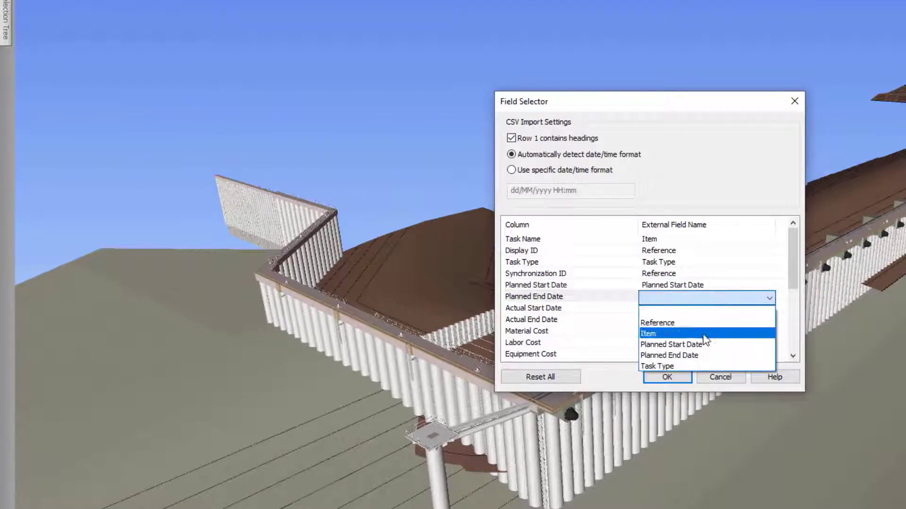
{"action": "left_click", "coordinate": [669, 355]}
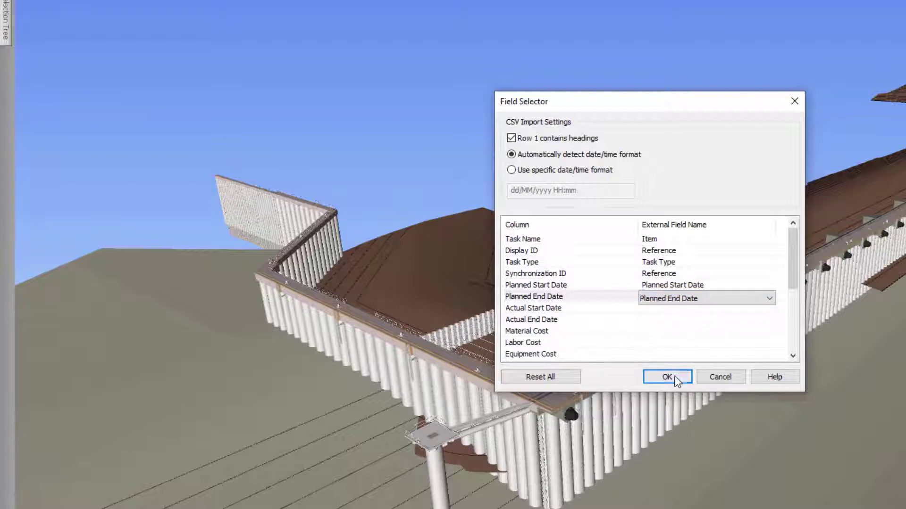
{"action": "left_click", "coordinate": [667, 376]}
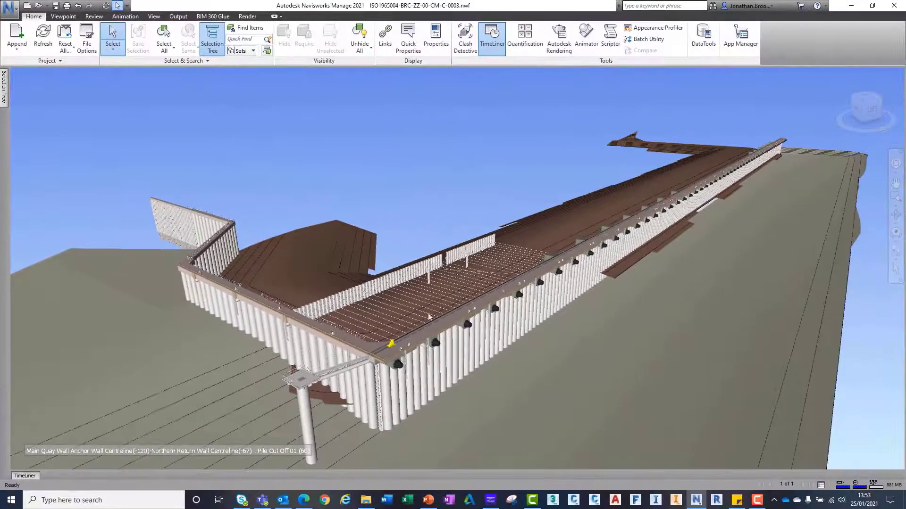
Show the new CSV data source in TimeLiner and bring up its actions menu
{"action": "left_click", "coordinate": [491, 37]}
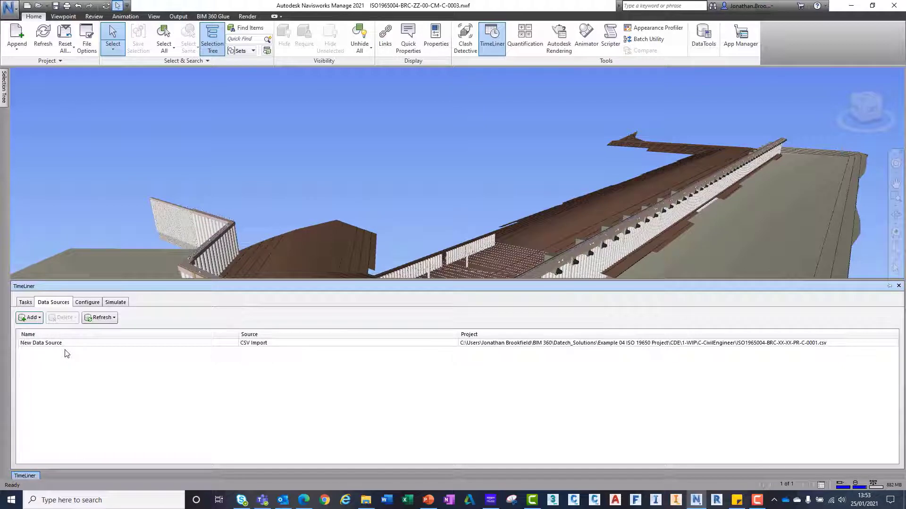
{"action": "right_click", "coordinate": [41, 343]}
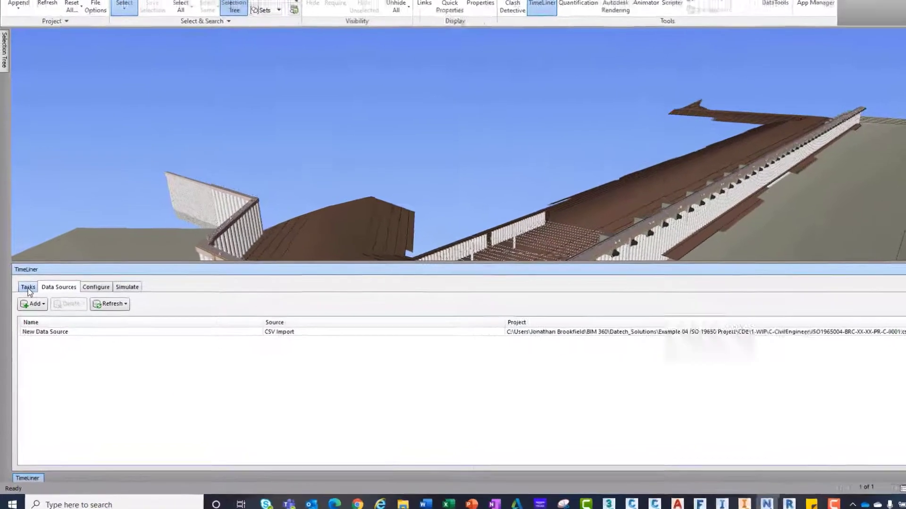
View the imported quay wall tasks with planned dates and Construct types, then hide TimeLiner
{"action": "left_click", "coordinate": [27, 287]}
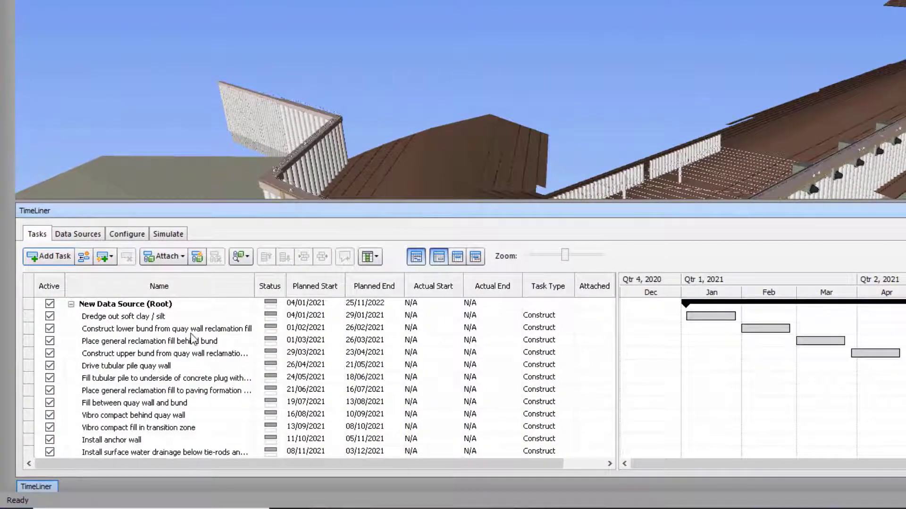
{"action": "left_click", "coordinate": [122, 317]}
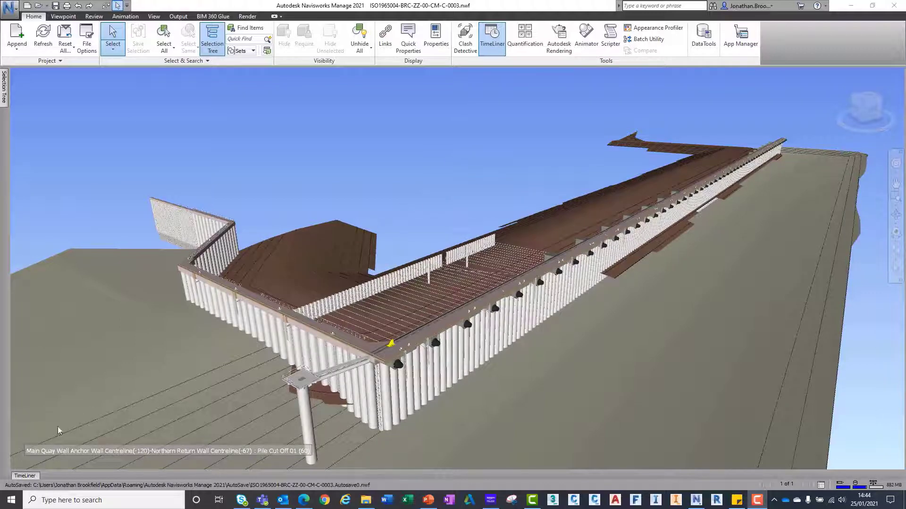
Bring up the Choose TimeLiner Columns dialog from the Tasks toolbar's Columns dropdown
{"action": "left_click", "coordinate": [491, 36]}
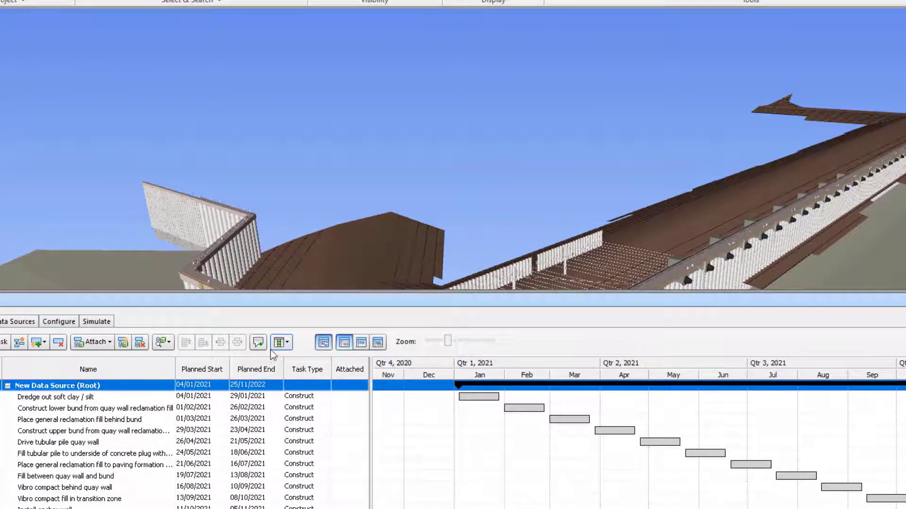
{"action": "left_click", "coordinate": [281, 343]}
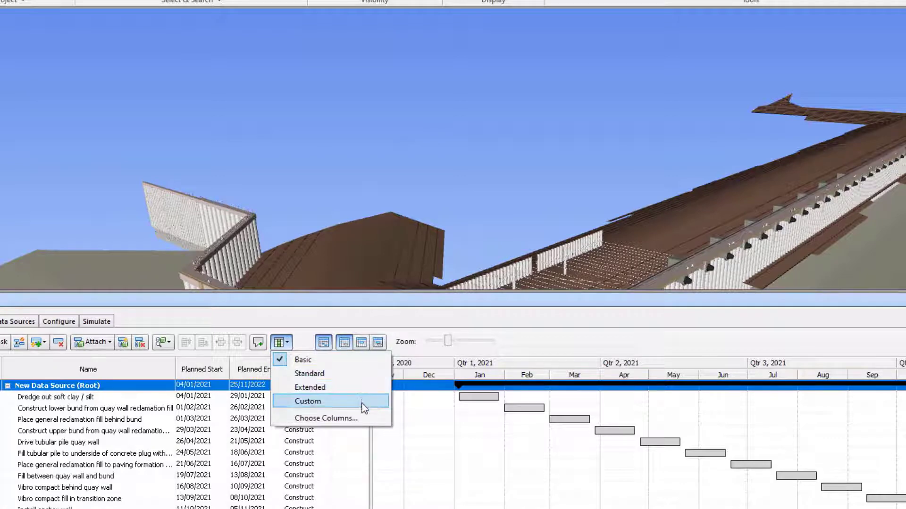
{"action": "left_click", "coordinate": [324, 419]}
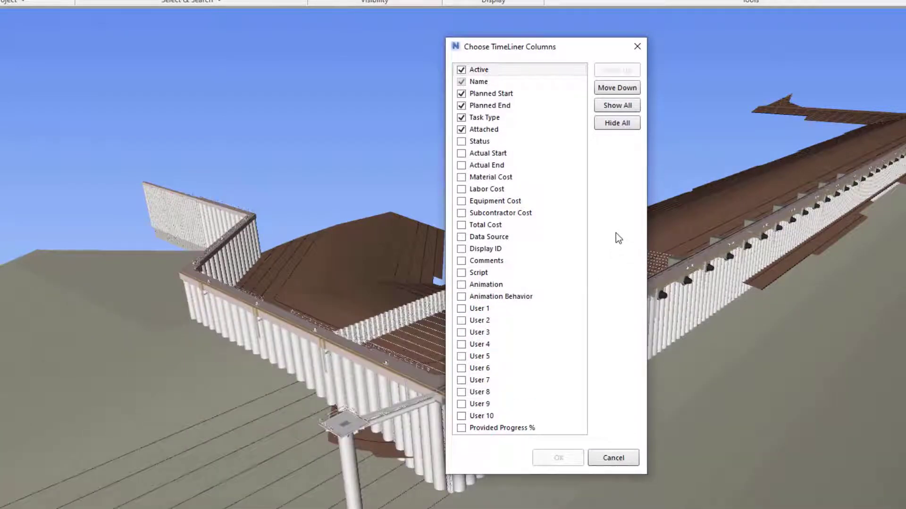
Turn on the Display ID column, move it up two places, and return to TimeLiner
{"action": "left_click", "coordinate": [494, 201]}
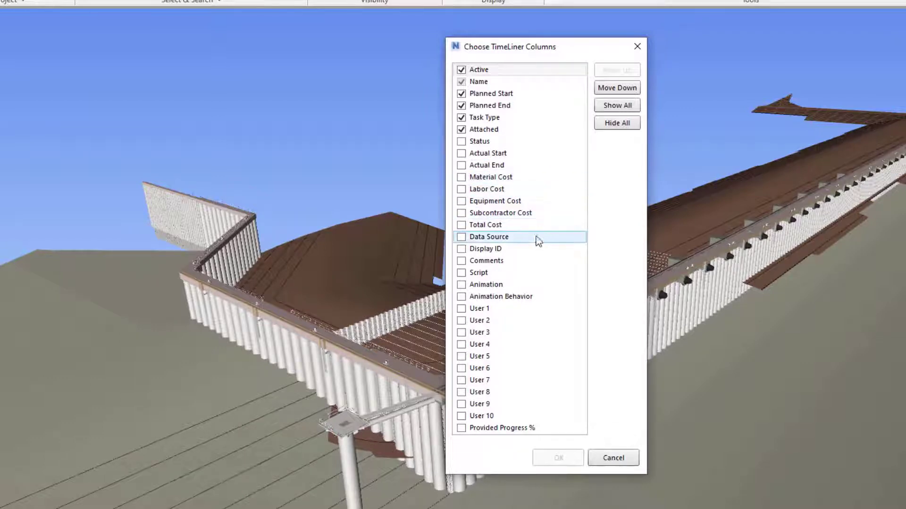
{"action": "left_click", "coordinate": [510, 249]}
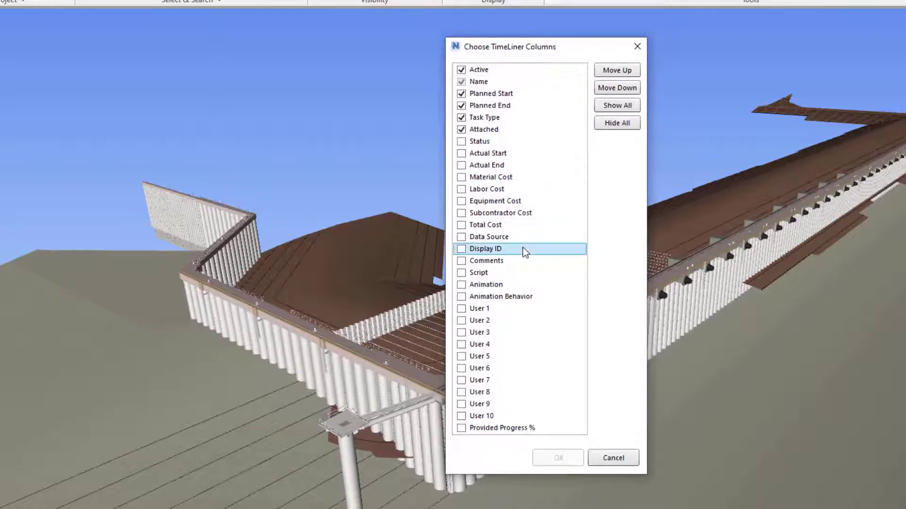
{"action": "left_click", "coordinate": [462, 249]}
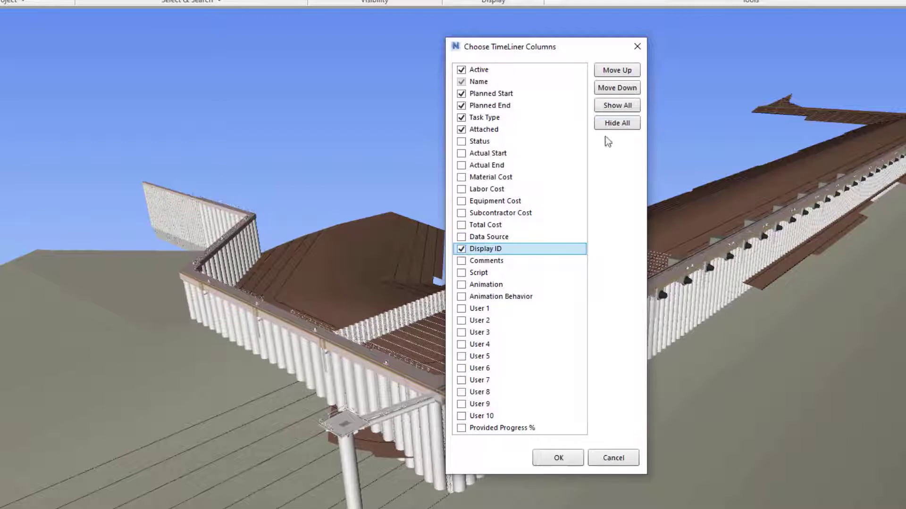
{"action": "left_click", "coordinate": [617, 70]}
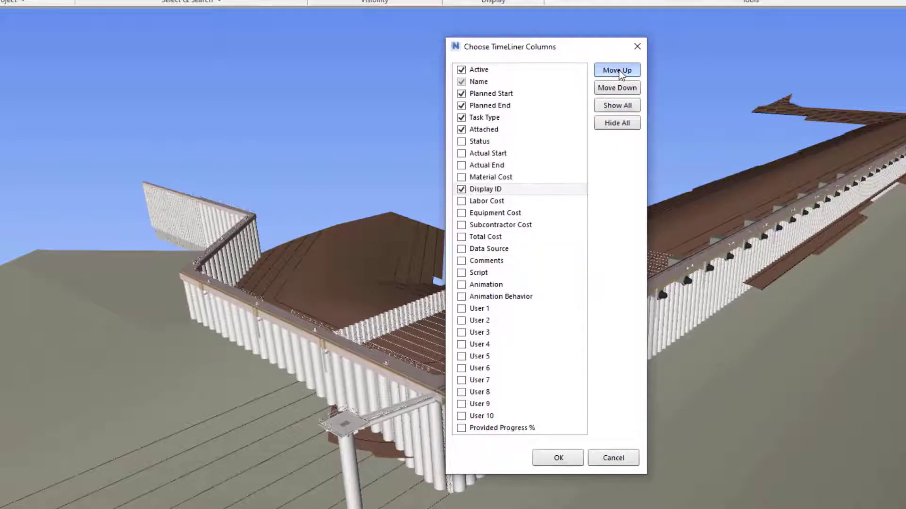
{"action": "left_click", "coordinate": [617, 70]}
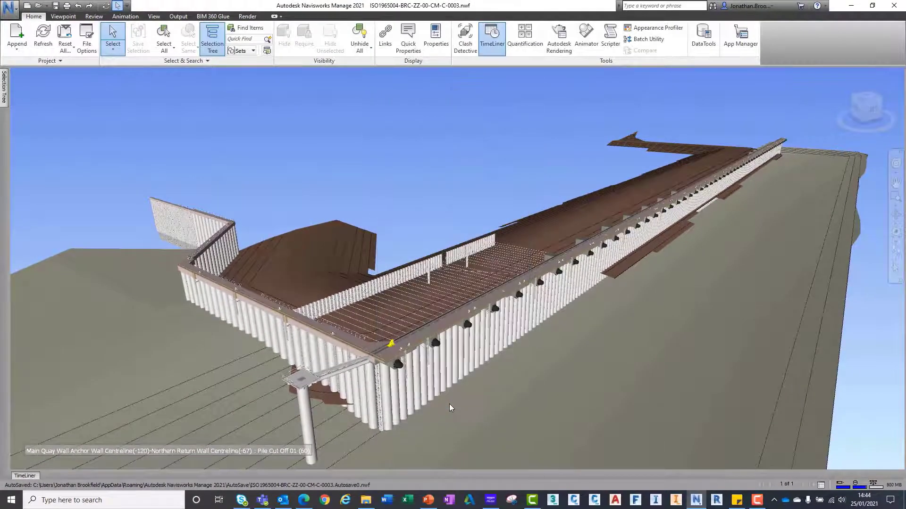
{"action": "left_click", "coordinate": [492, 37]}
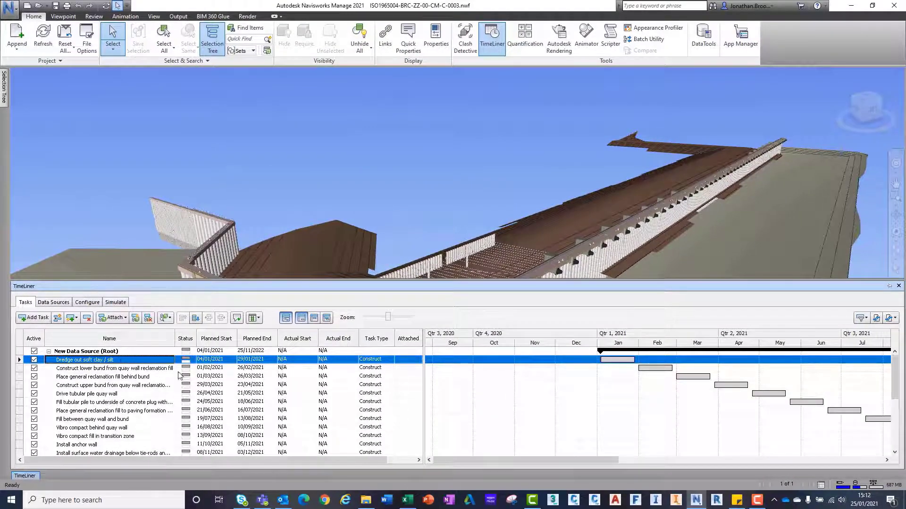
In Excel, retype the first task's planned start date in C2 as 11/01
{"action": "left_click", "coordinate": [407, 500]}
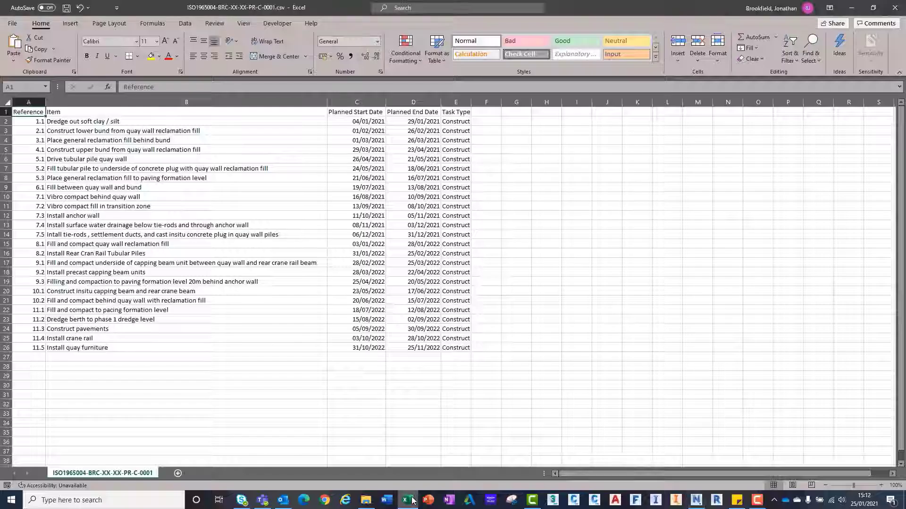
{"action": "left_click", "coordinate": [357, 121]}
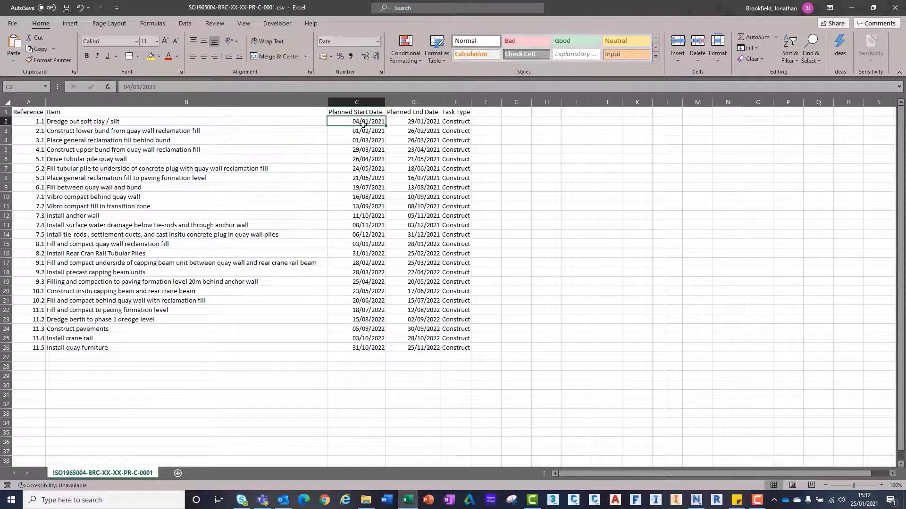
{"action": "type", "text": "11/01"}
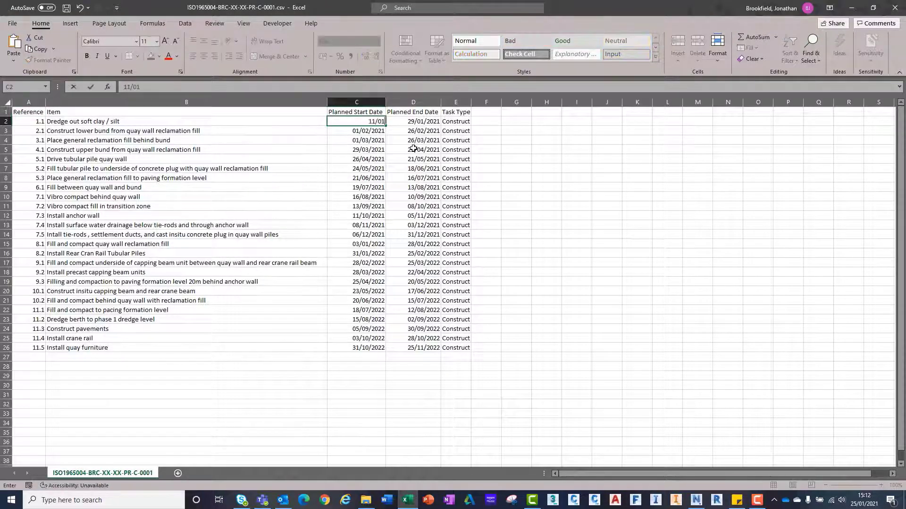
{"action": "key", "text": "Enter"}
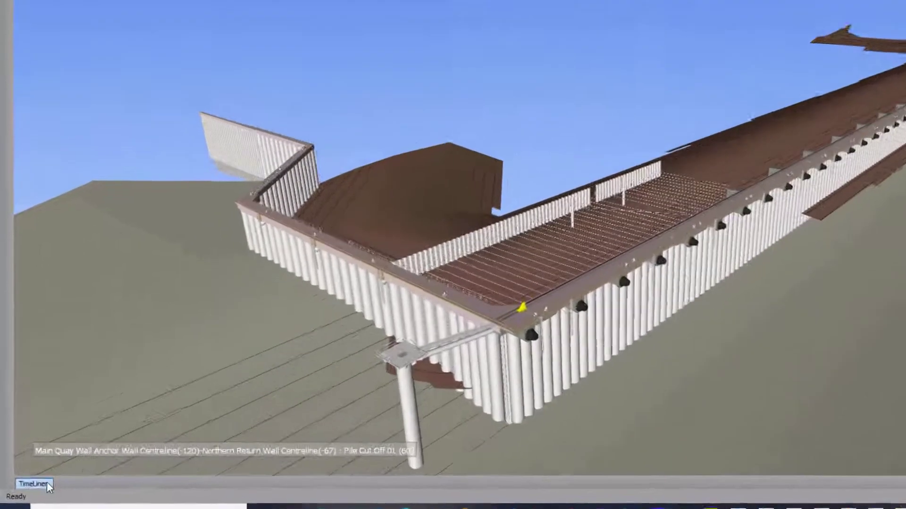
Synchronize the CSV data source so the first task now starts 11/01/2021, then view the tasks
{"action": "left_click", "coordinate": [38, 483]}
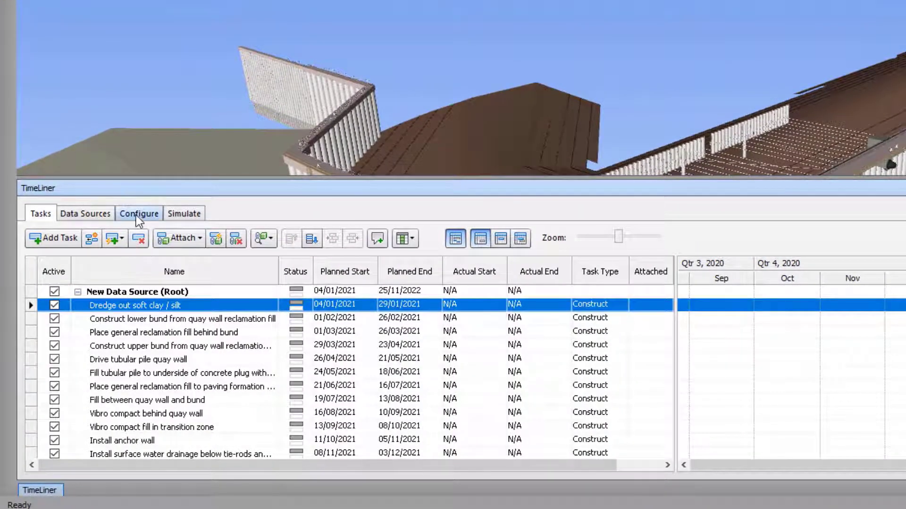
{"action": "left_click", "coordinate": [85, 213]}
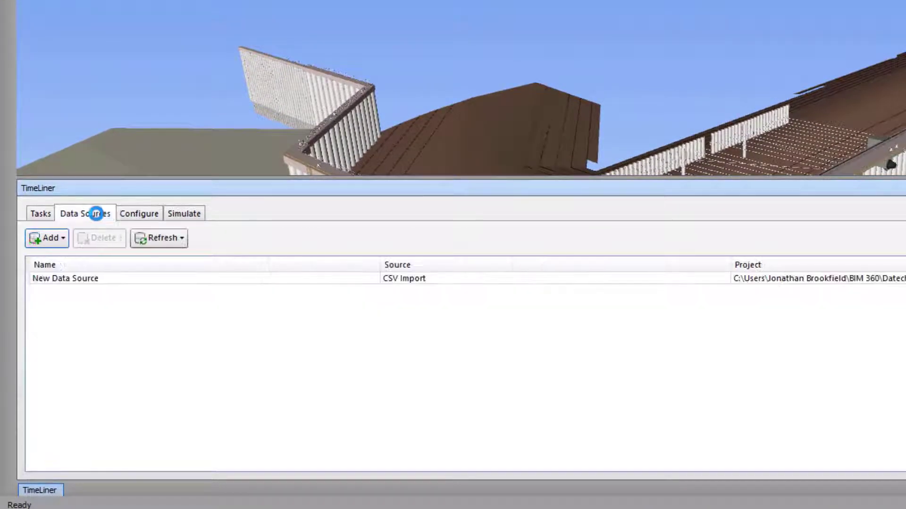
{"action": "left_click", "coordinate": [65, 278]}
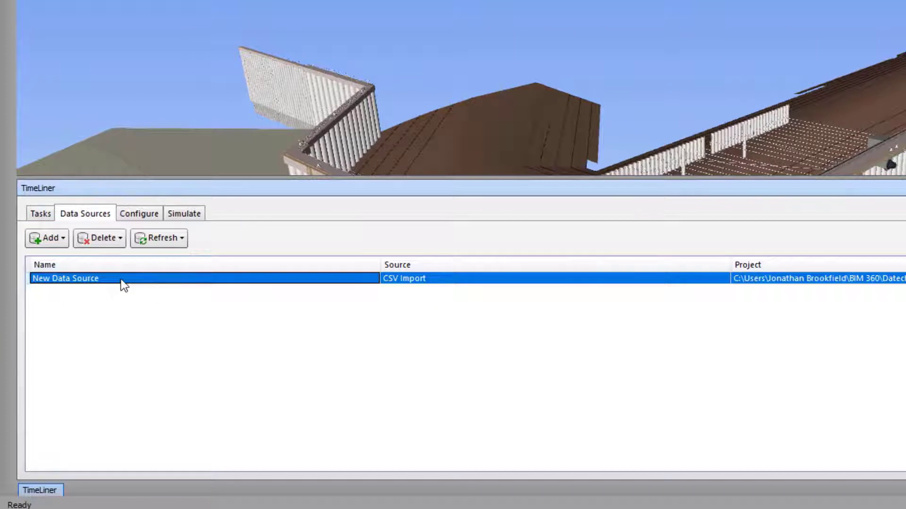
{"action": "right_click", "coordinate": [65, 279]}
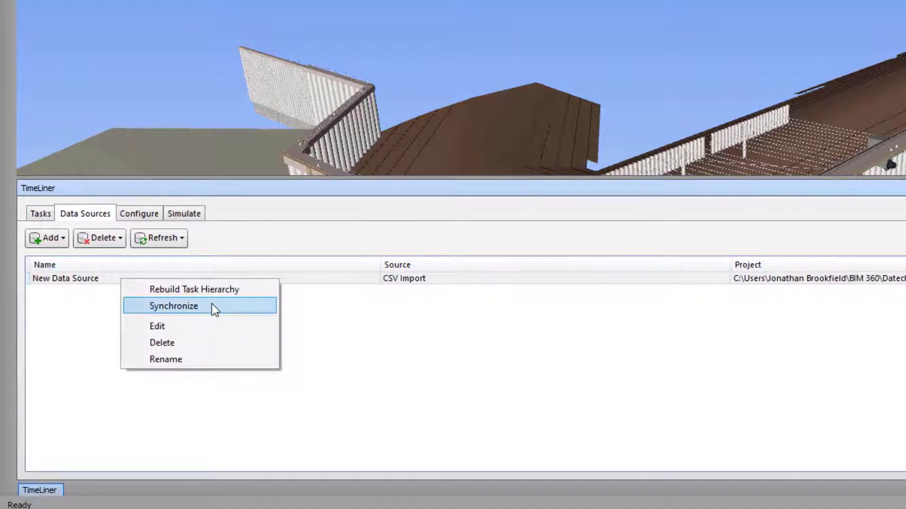
{"action": "left_click", "coordinate": [174, 306]}
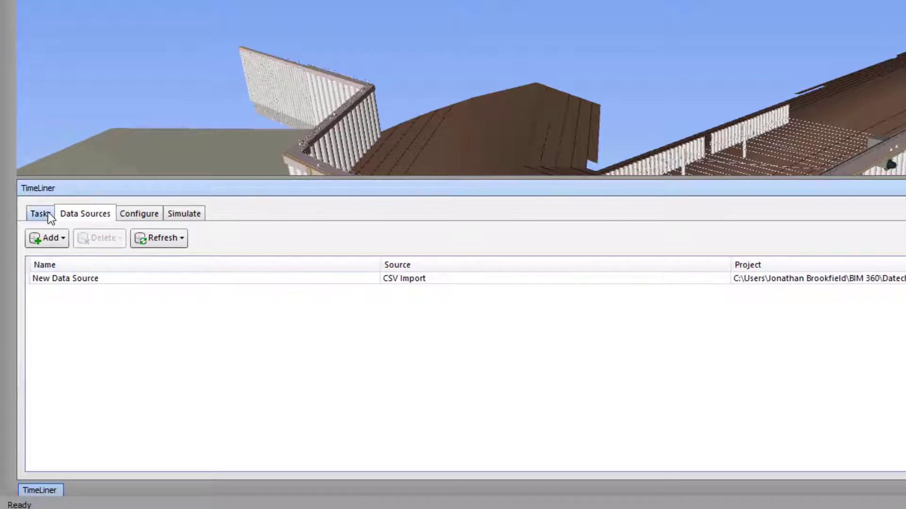
{"action": "left_click", "coordinate": [40, 214]}
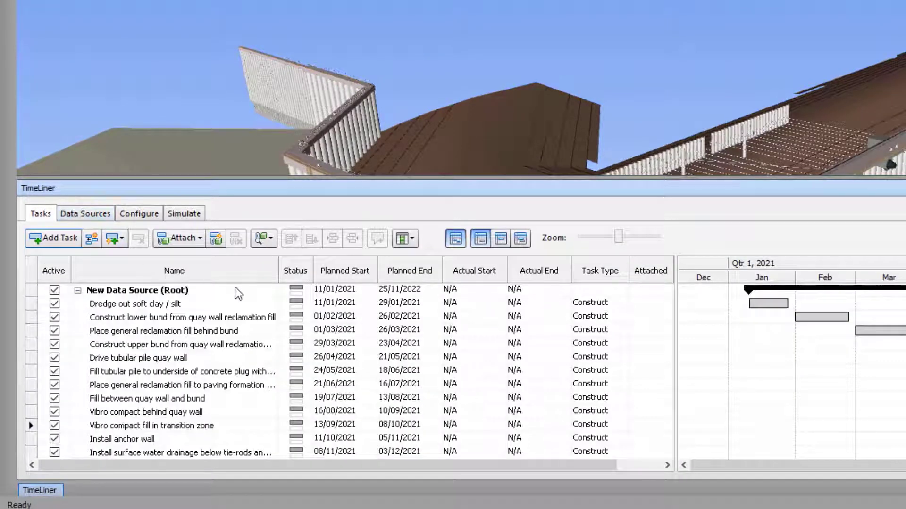
Collapse the auto-hidden TimeLiner panel so the quay wall model fills the view
{"action": "left_click", "coordinate": [134, 304]}
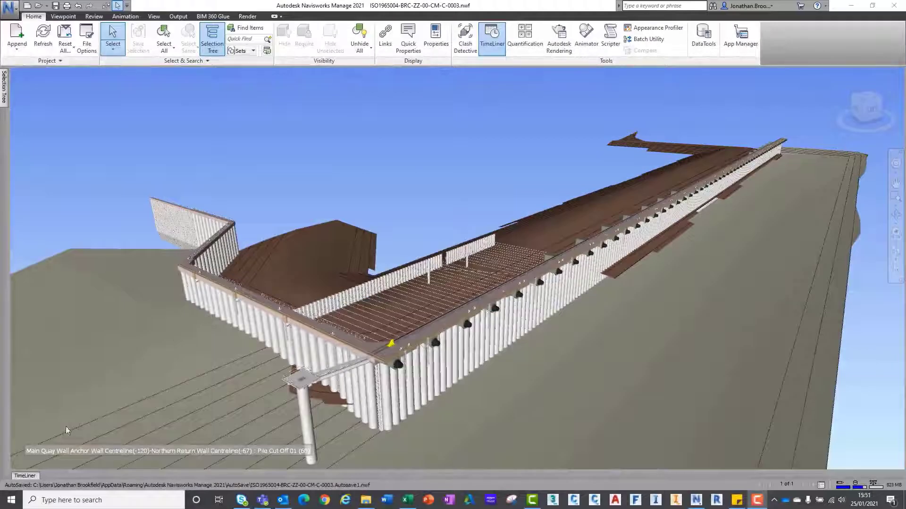
In the Excel schedule, add a Responsible column naming Classic Contractors Ltd for the tasks
{"action": "left_click", "coordinate": [491, 37]}
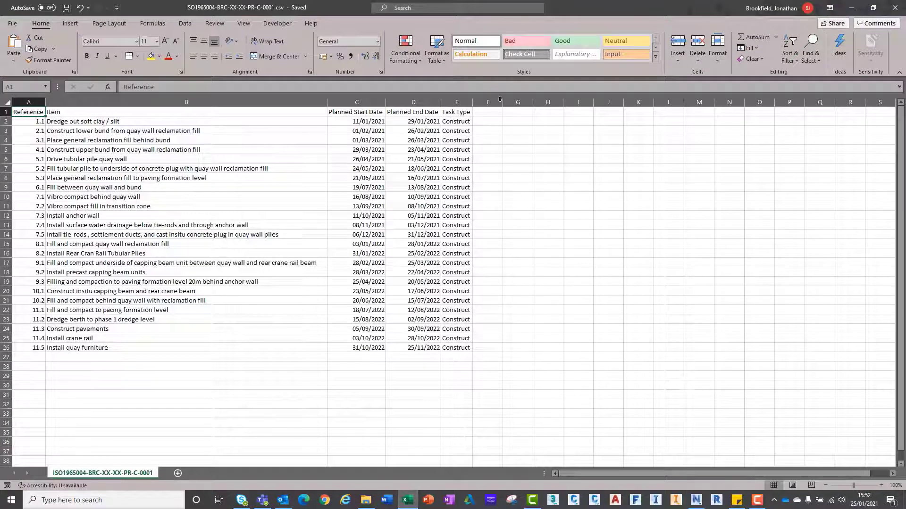
{"action": "type", "text": "Responsible"}
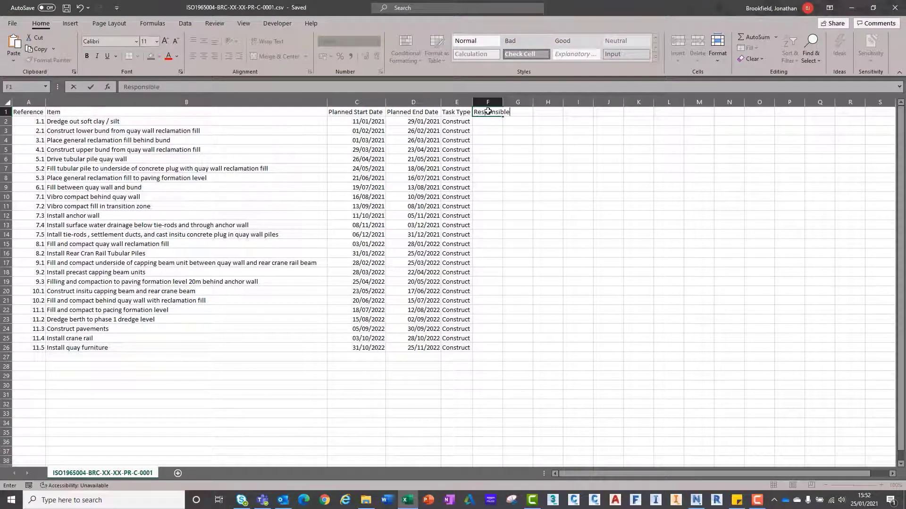
{"action": "type", "text": "Classical Contr"}
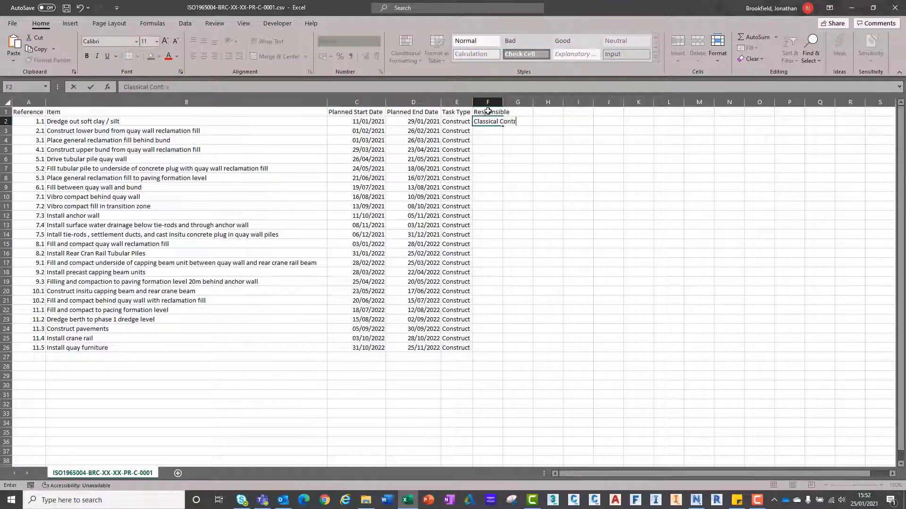
{"action": "type", "text": "actors Lt"}
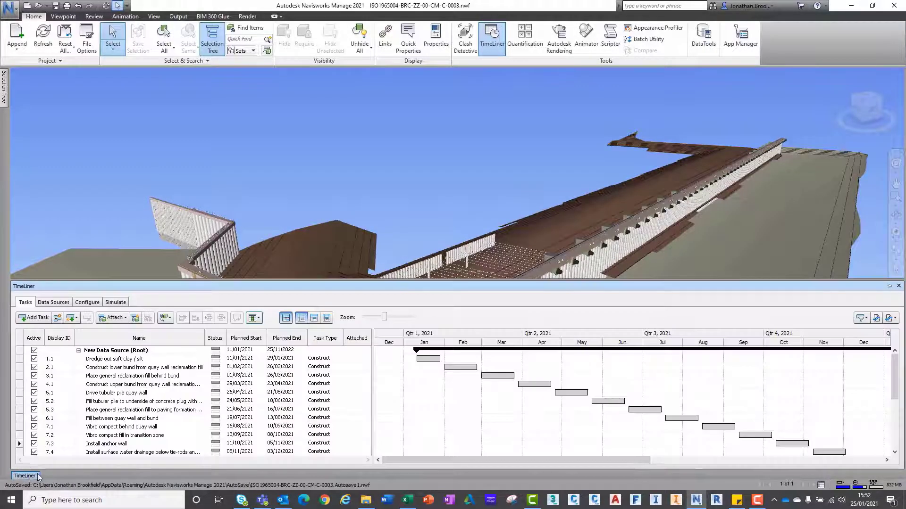
Edit the CSV data source so its Responsible column feeds the User 1 task field
{"action": "left_click", "coordinate": [53, 302]}
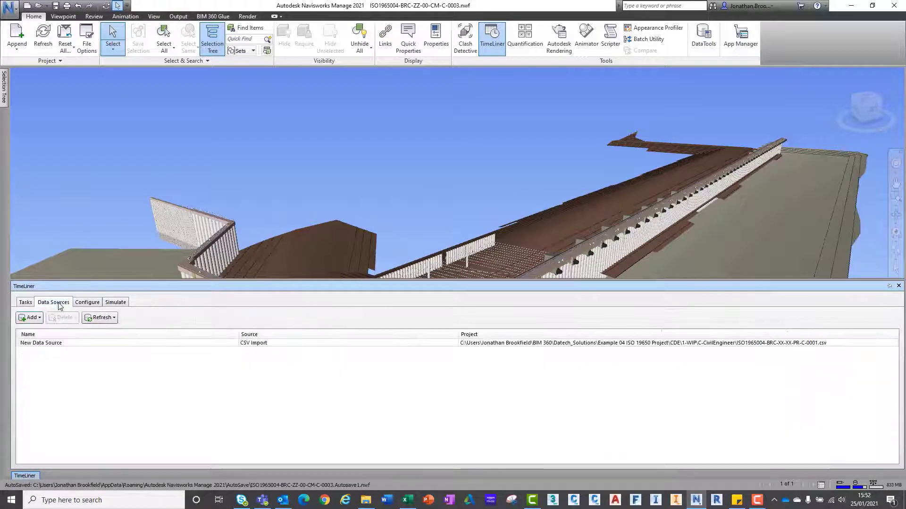
{"action": "left_click", "coordinate": [42, 344]}
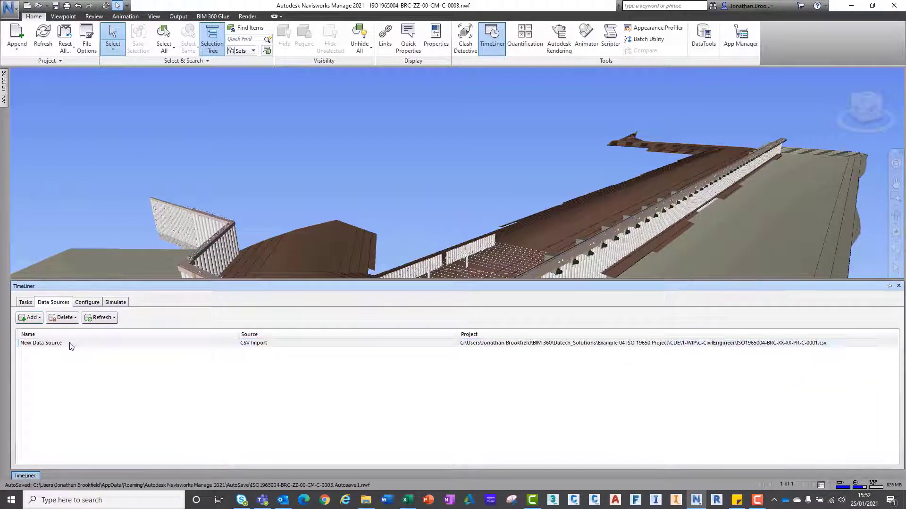
{"action": "right_click", "coordinate": [41, 343]}
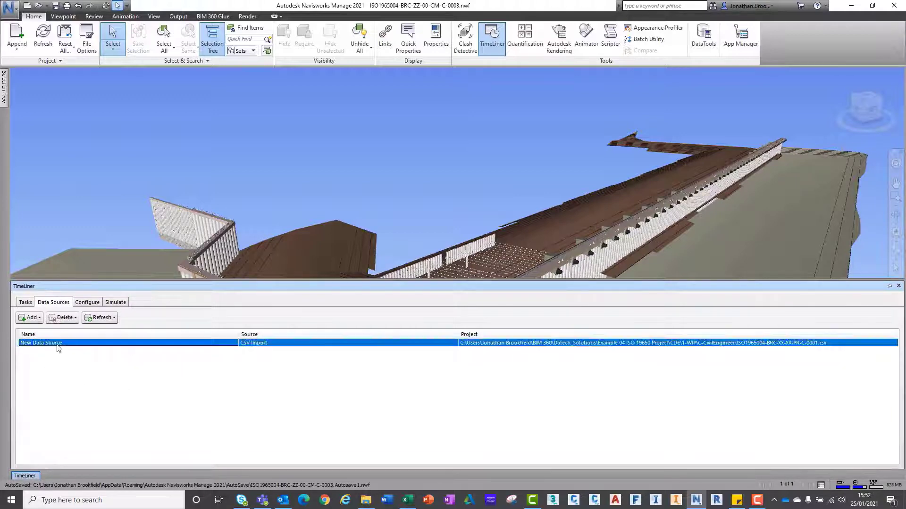
{"action": "left_click", "coordinate": [105, 373]}
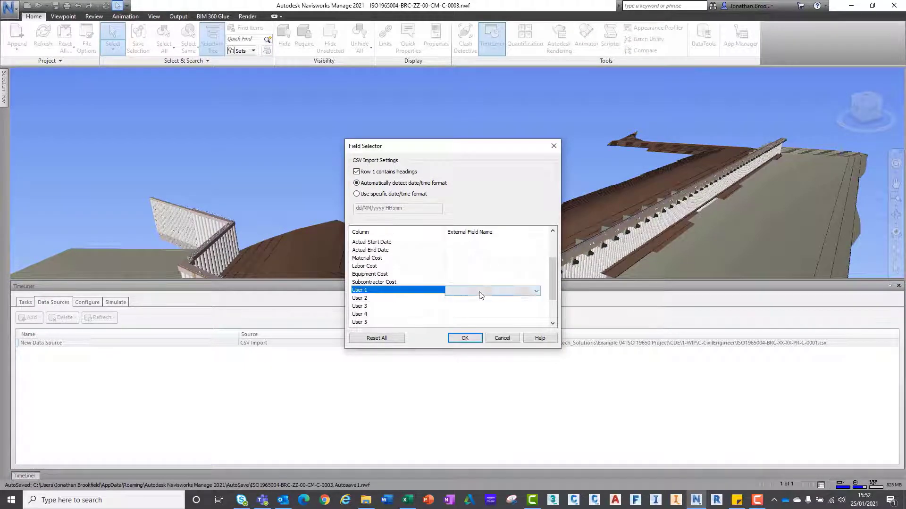
{"action": "left_click", "coordinate": [535, 290]}
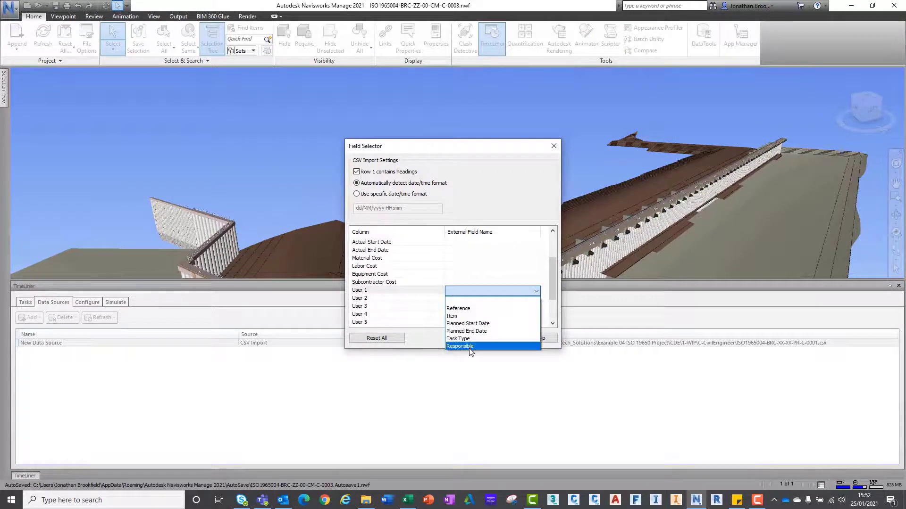
{"action": "left_click", "coordinate": [460, 346]}
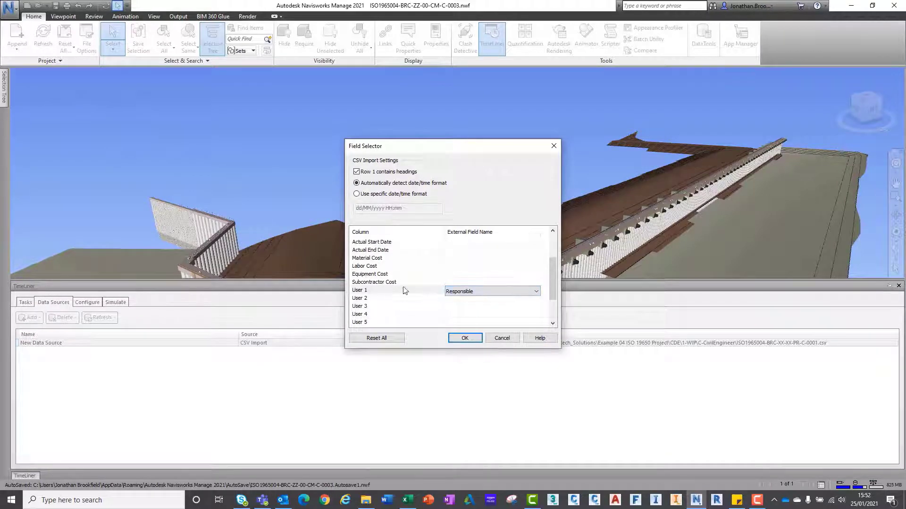
{"action": "left_click", "coordinate": [464, 338]}
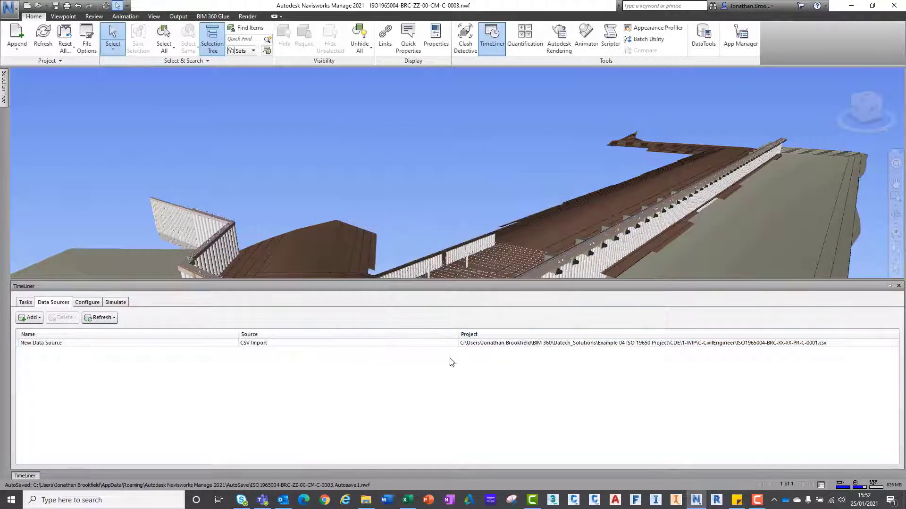
Add a User 1 column to the task list, placed after Planned End
{"action": "left_click", "coordinate": [24, 302]}
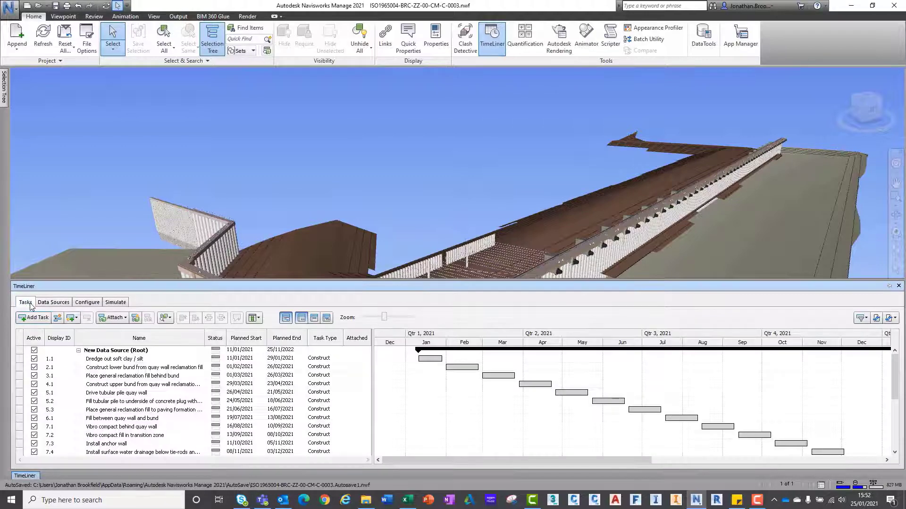
{"action": "left_click", "coordinate": [255, 317]}
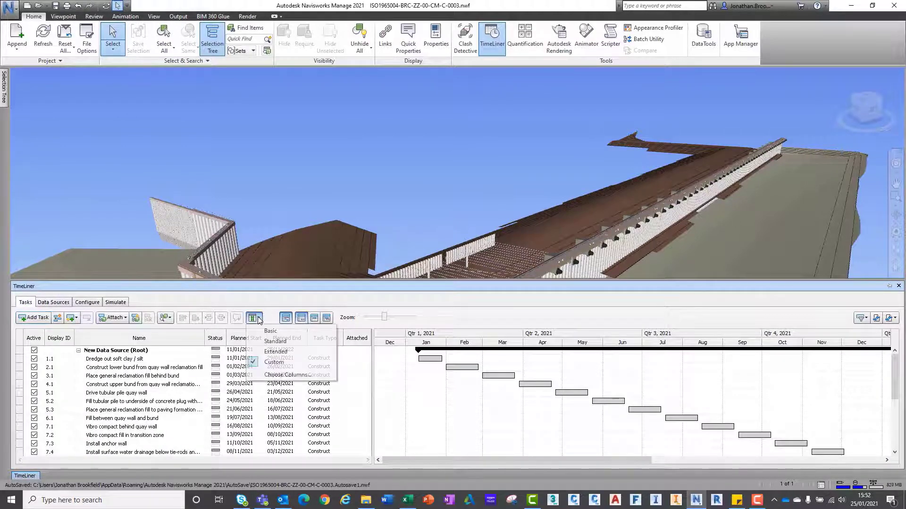
{"action": "left_click", "coordinate": [284, 374]}
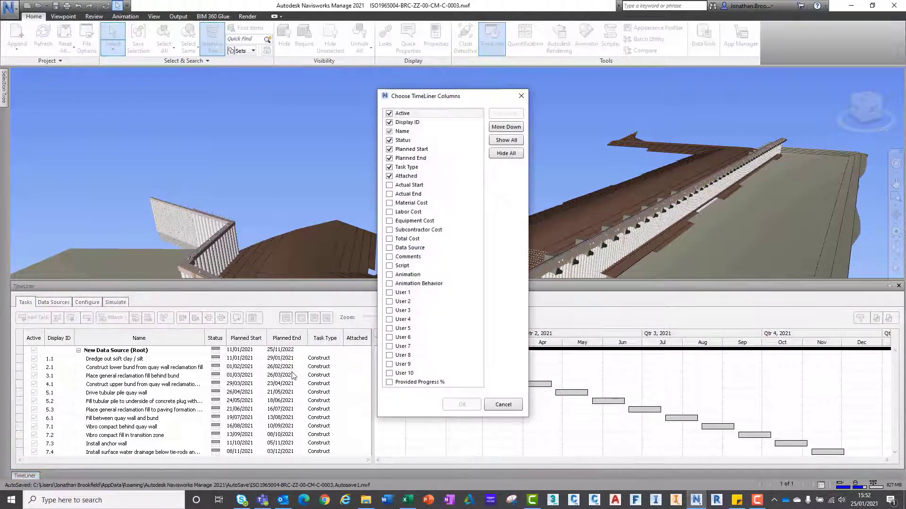
{"action": "left_click", "coordinate": [389, 292]}
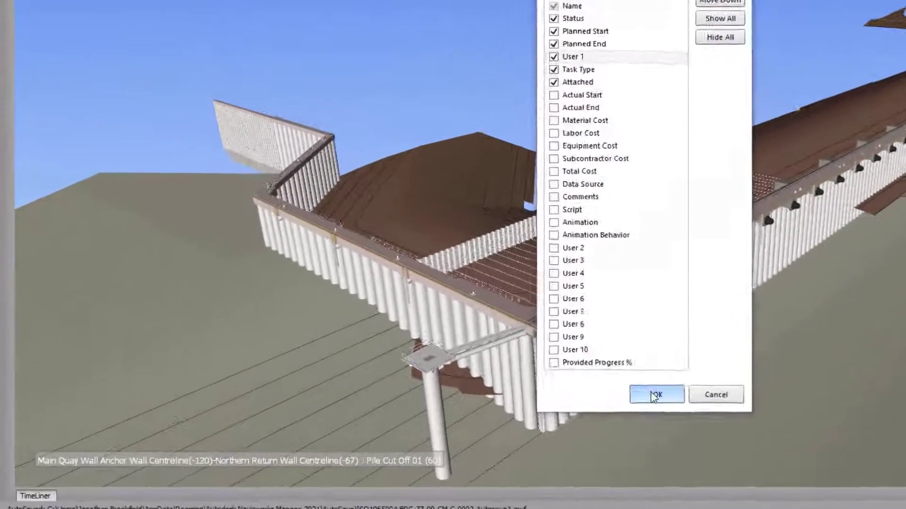
{"action": "left_click", "coordinate": [657, 394]}
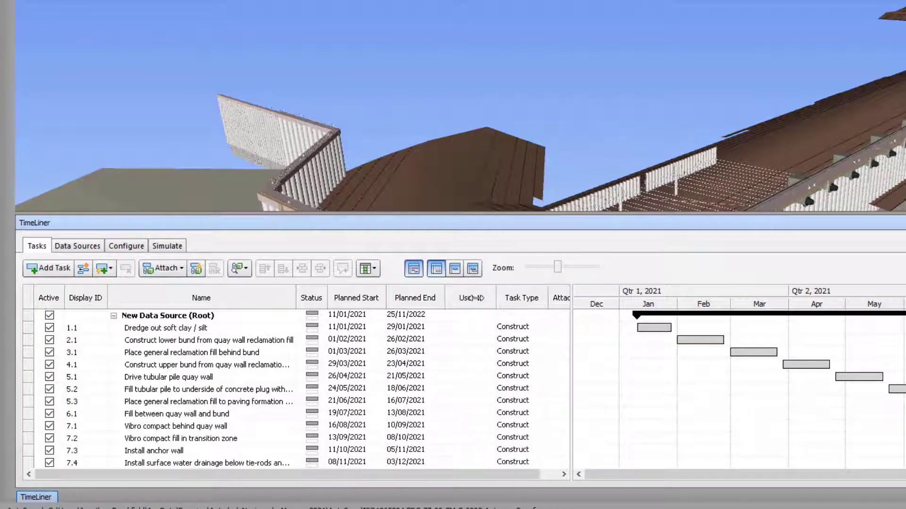
Synchronize the CSV data source so each task's User 1 shows its responsible contractor
{"action": "left_click", "coordinate": [125, 245]}
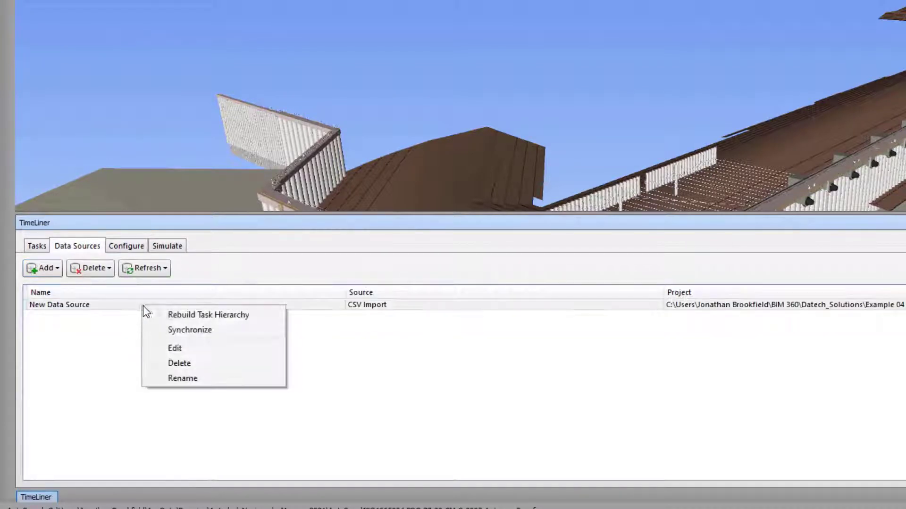
{"action": "left_click", "coordinate": [207, 315]}
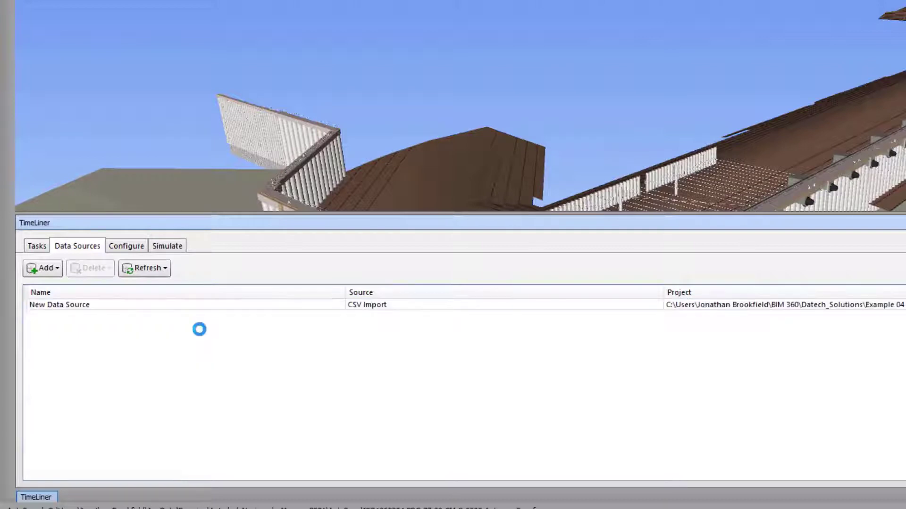
{"action": "left_click", "coordinate": [36, 245]}
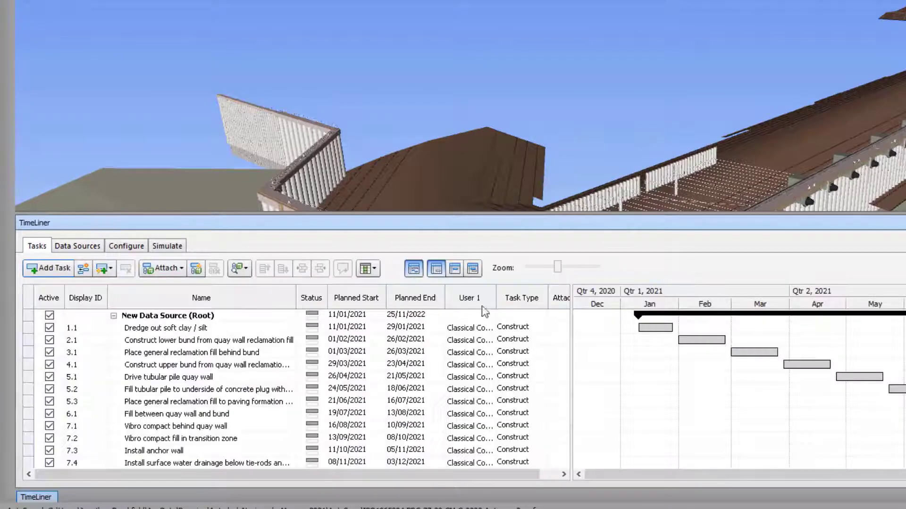